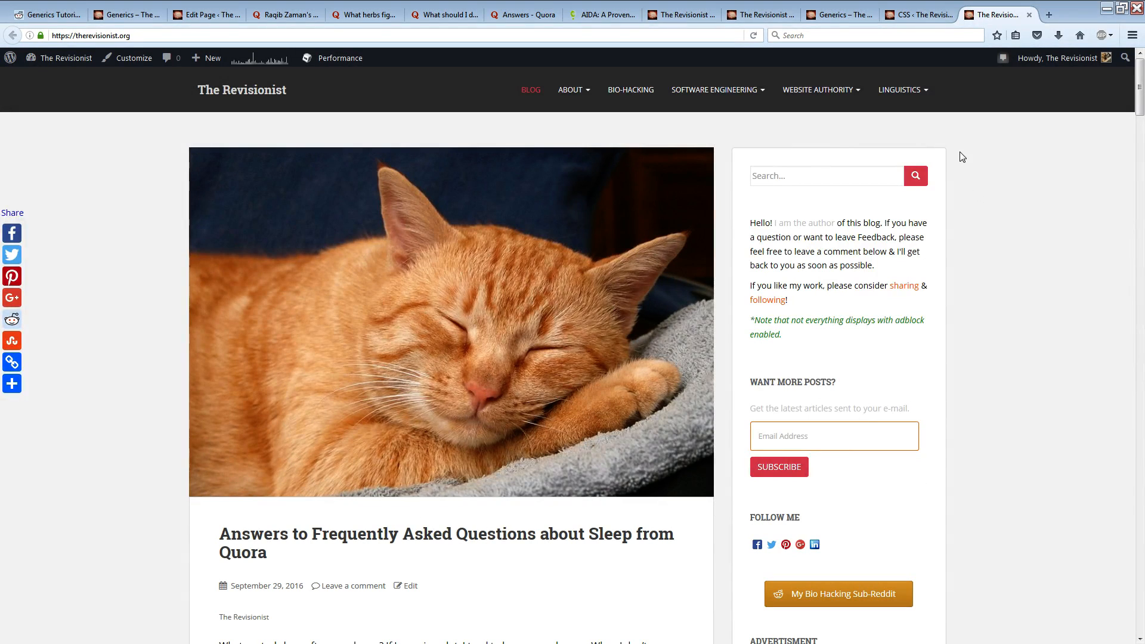
mouse_move(170, 157)
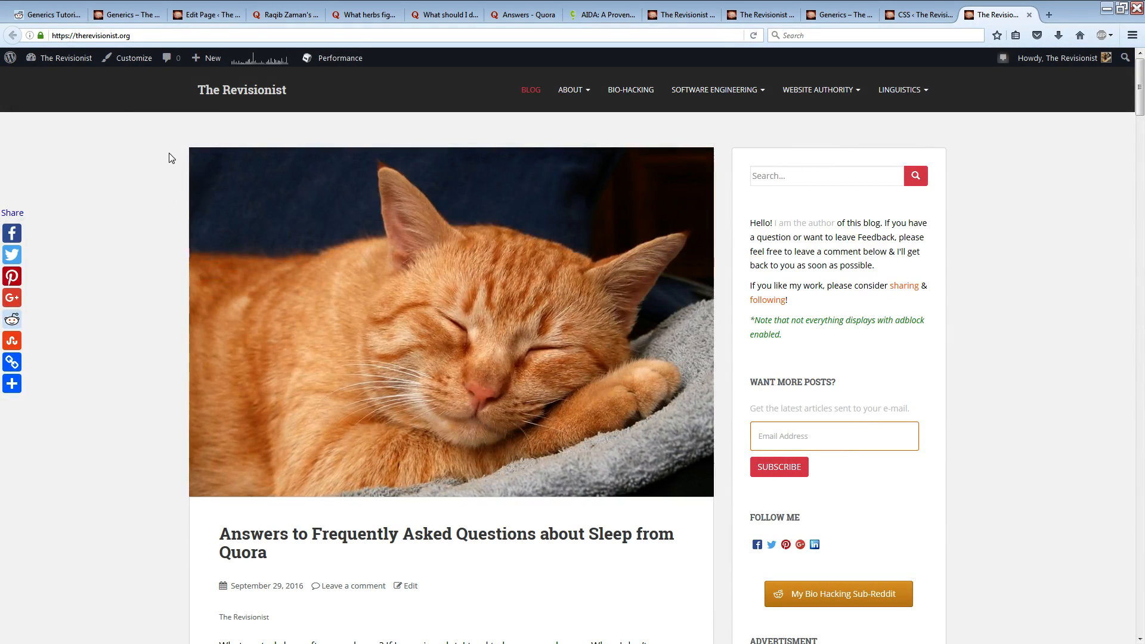
mouse_move(248, 238)
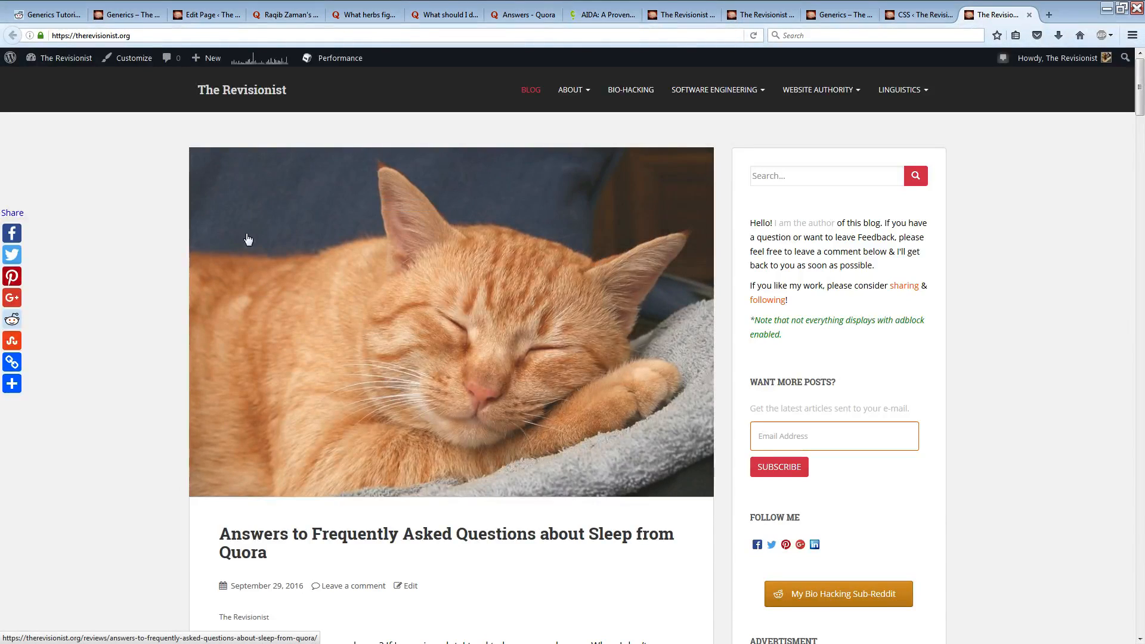
- Scroll down to the footer's recent posts and open the 'Generics' article
scroll("down", 3)
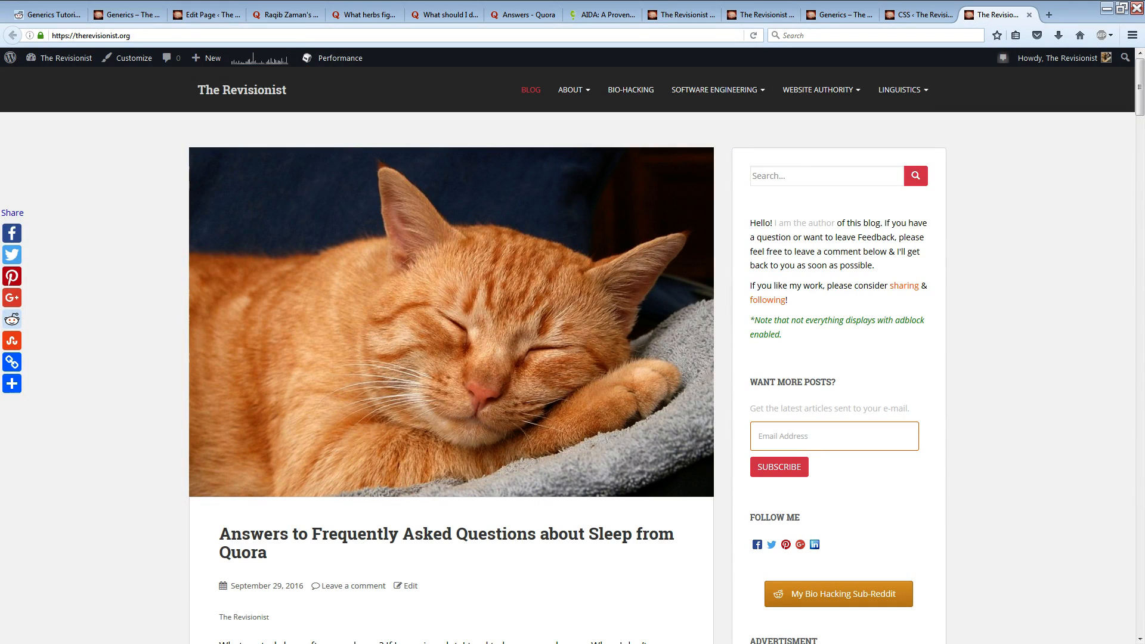
scroll("down", 3)
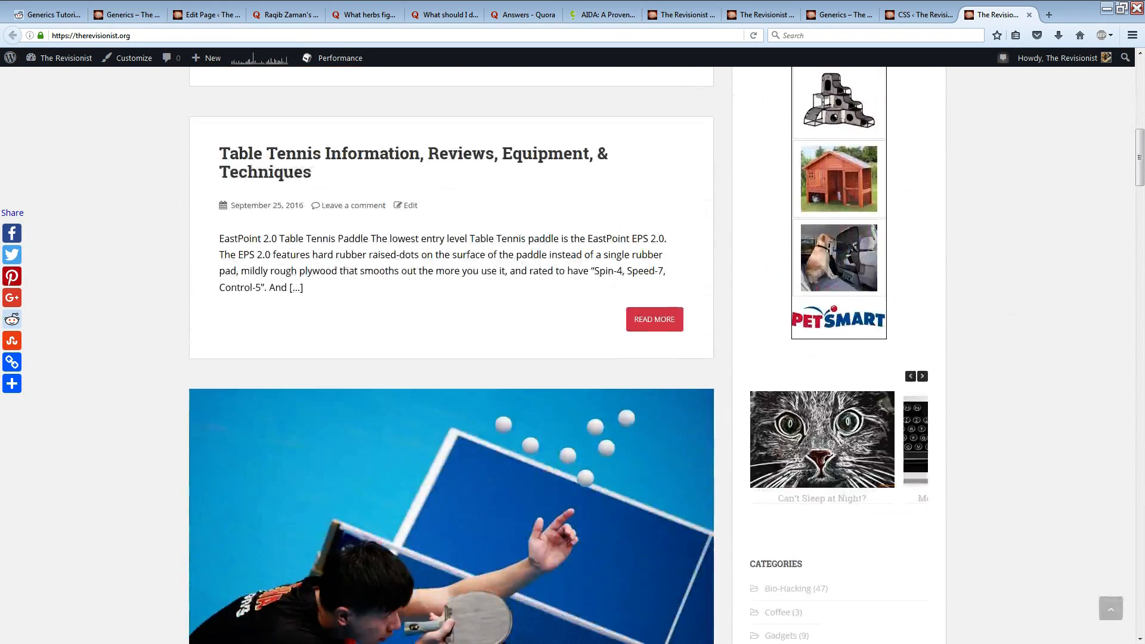
scroll("down", 3)
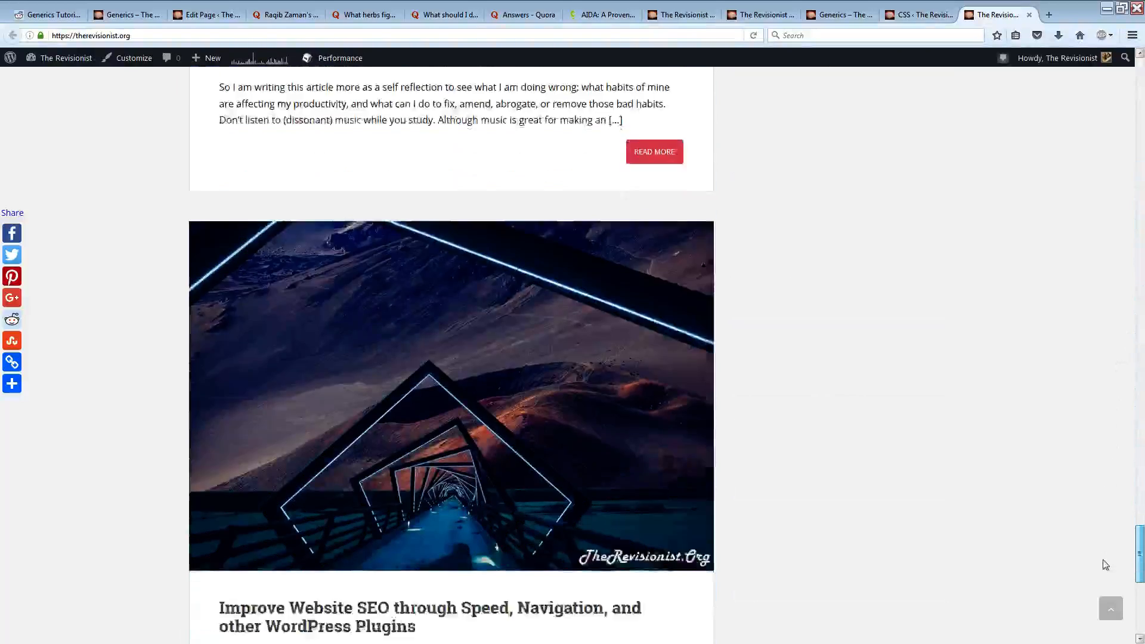
scroll("down", 3)
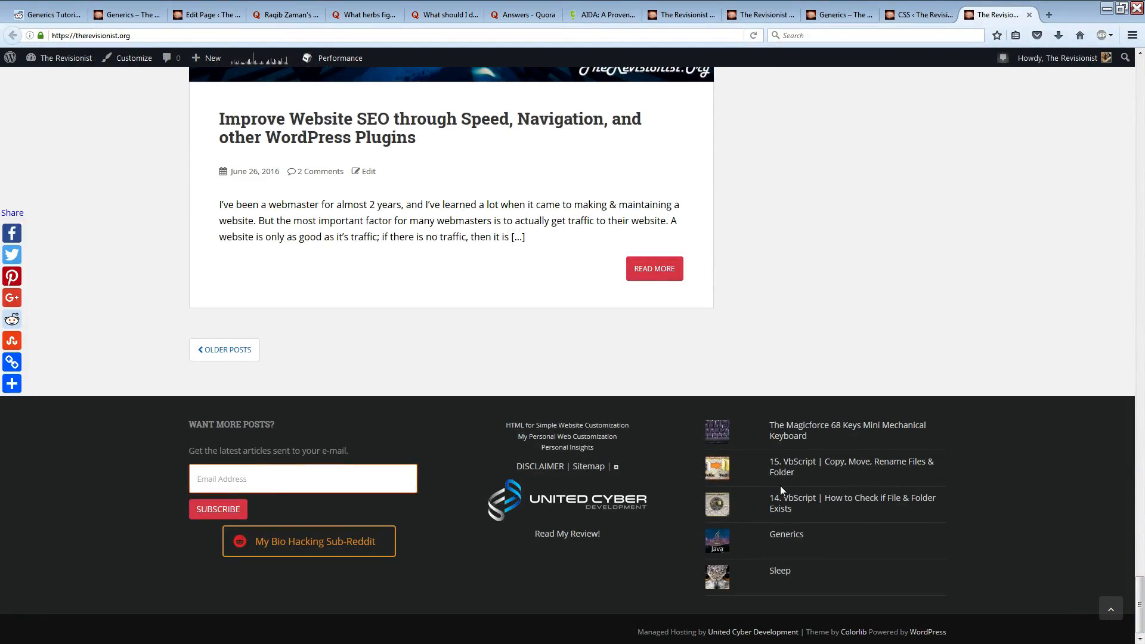
mouse_move(786, 533)
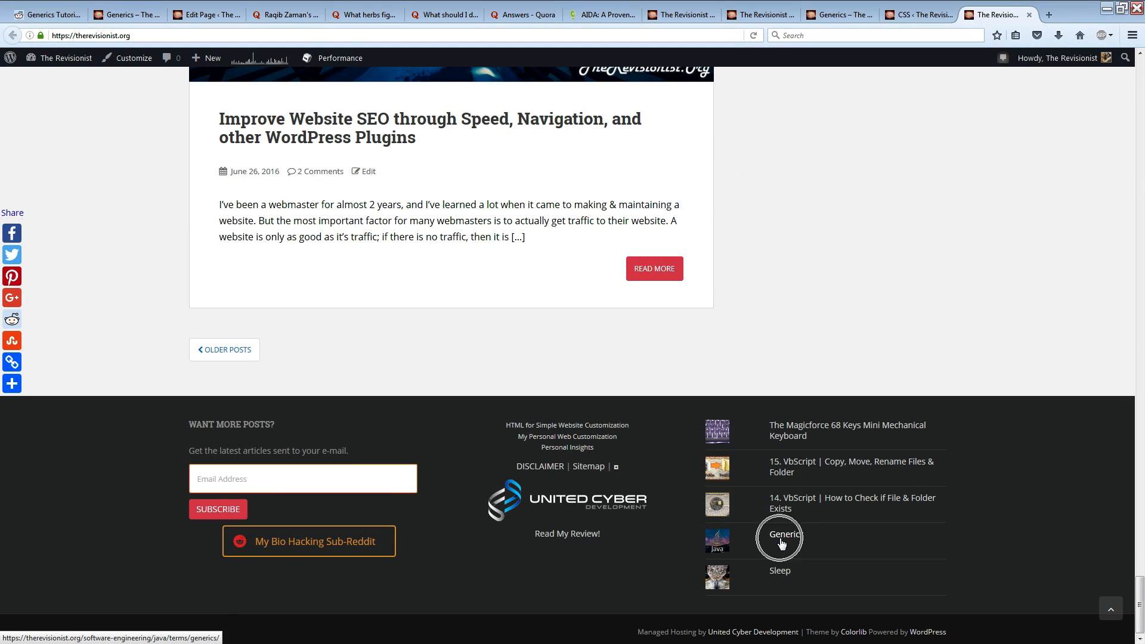
left_click(787, 534)
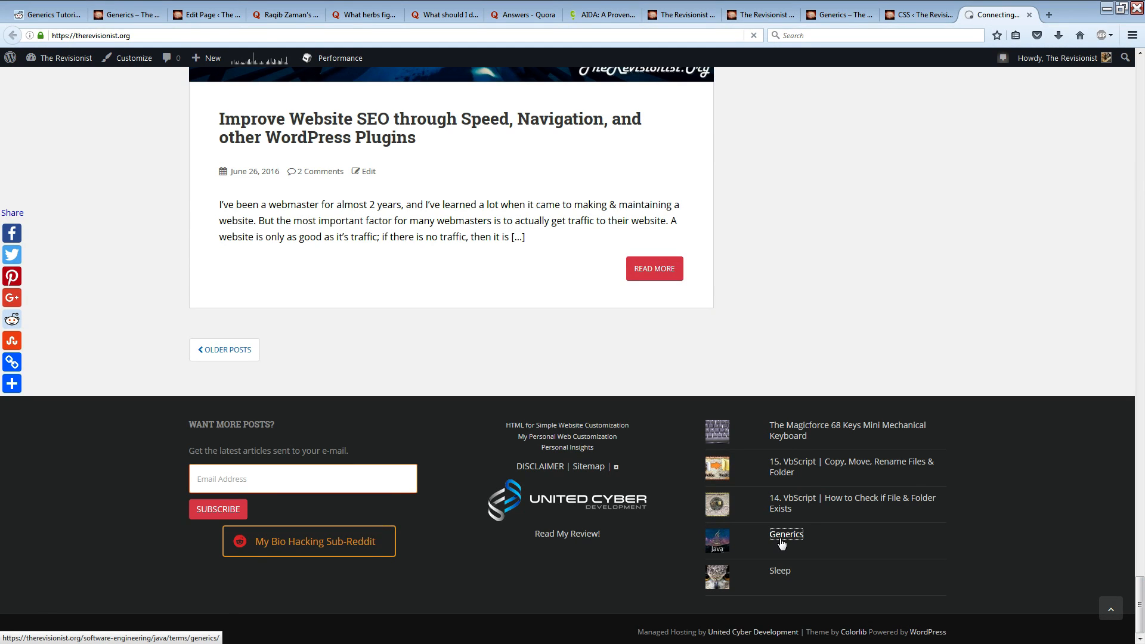
left_click(785, 534)
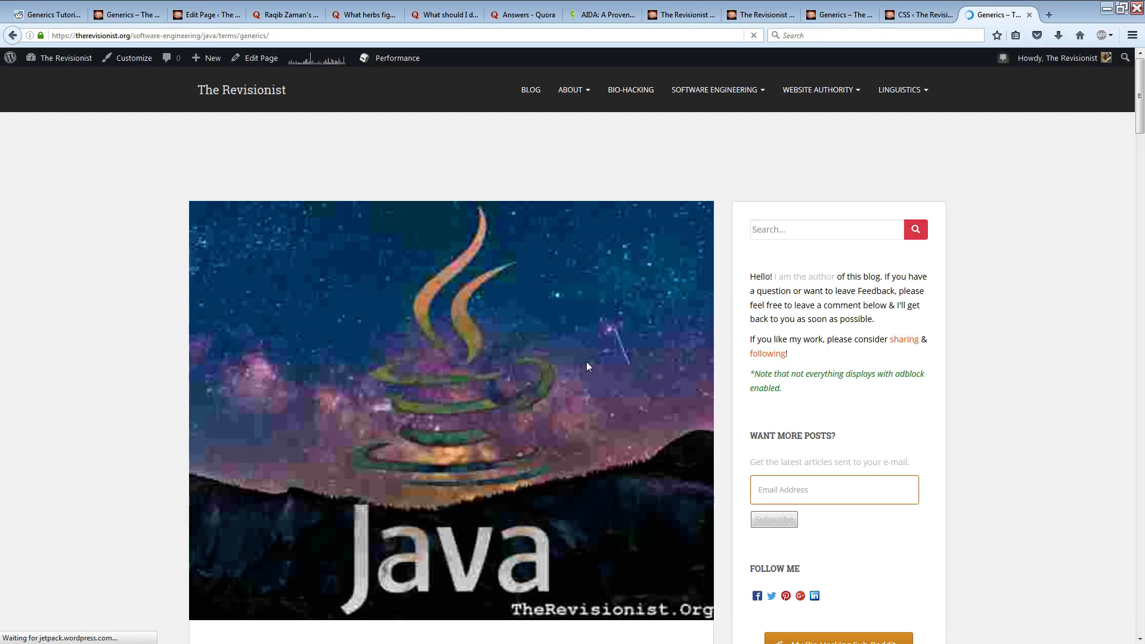
- Scroll through the Generics article's sections and its Java code example
scroll("down", 3)
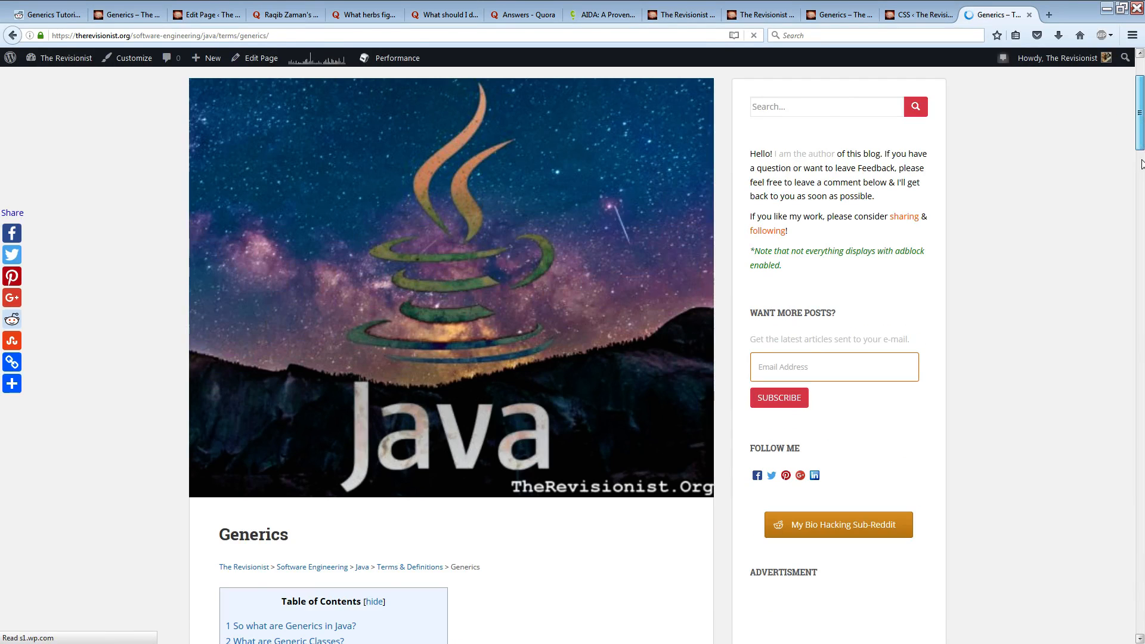
scroll("down", 3)
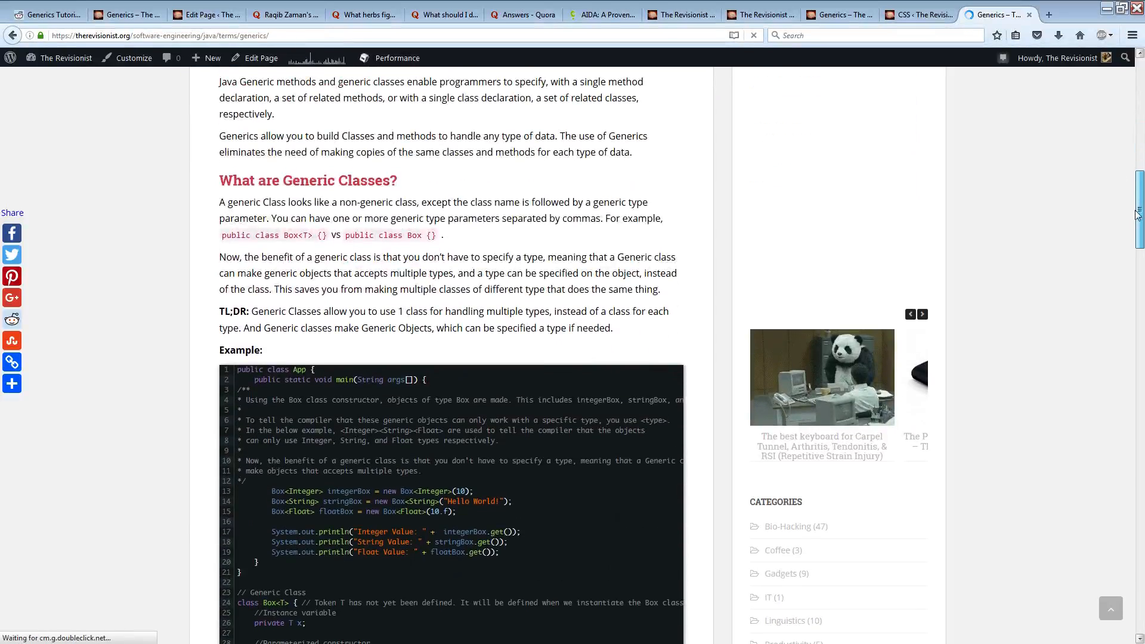
scroll("down", 3)
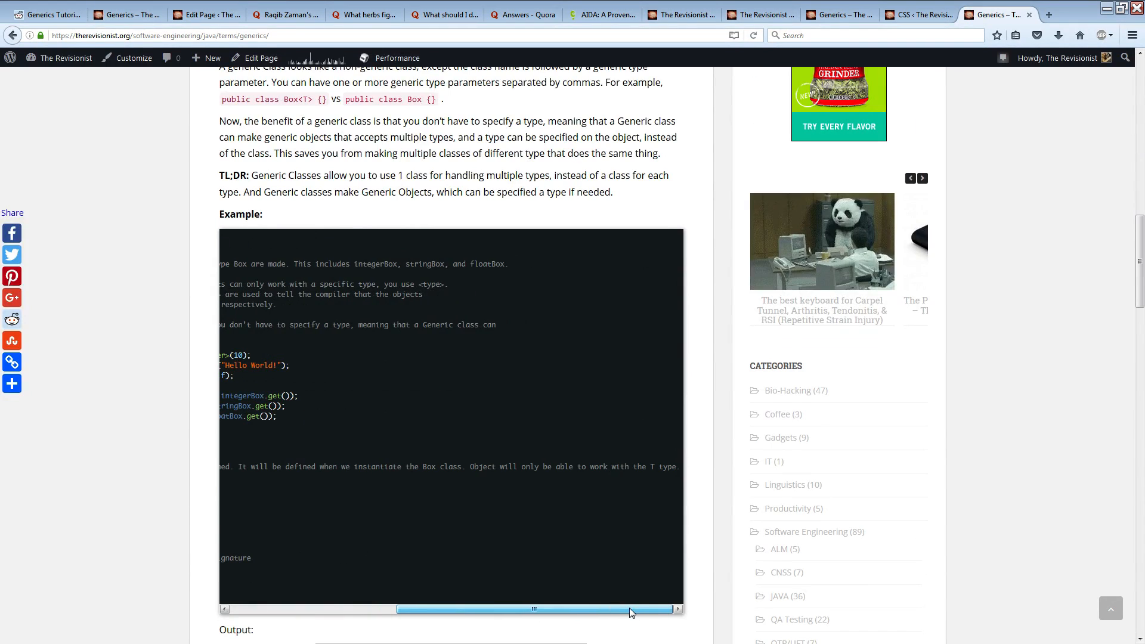
mouse_move(664, 595)
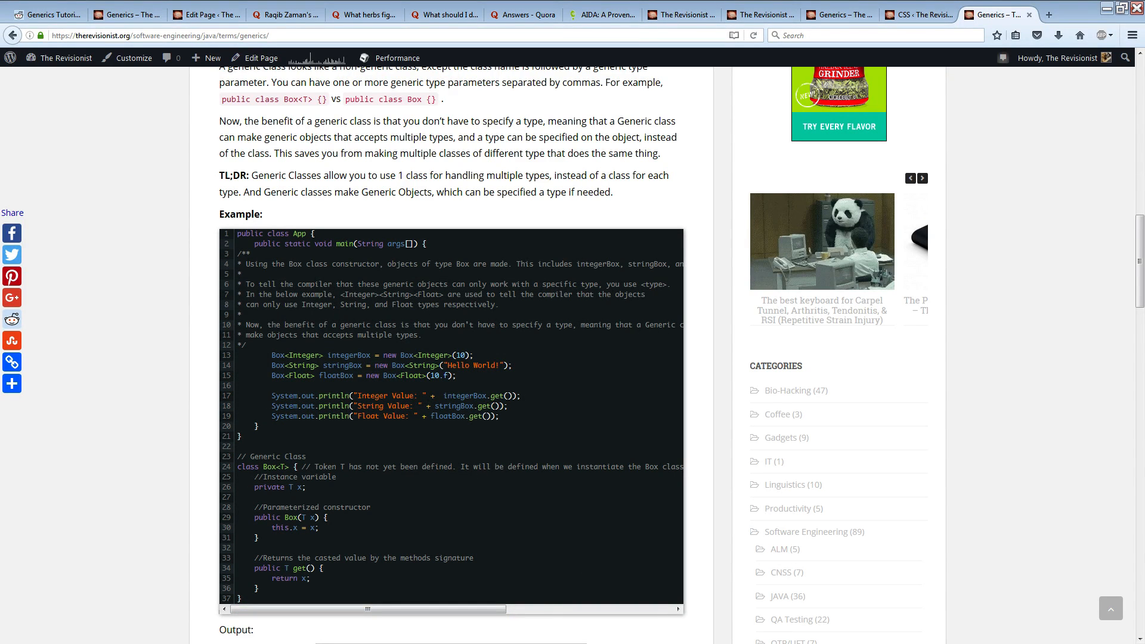
mouse_move(1058, 216)
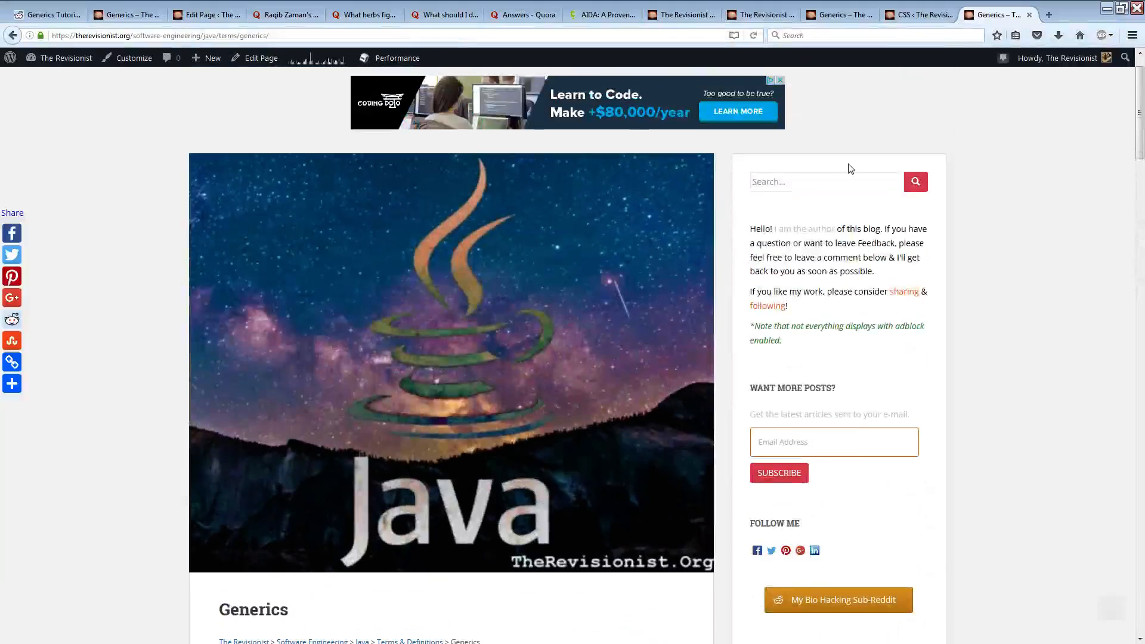
scroll("down", 3)
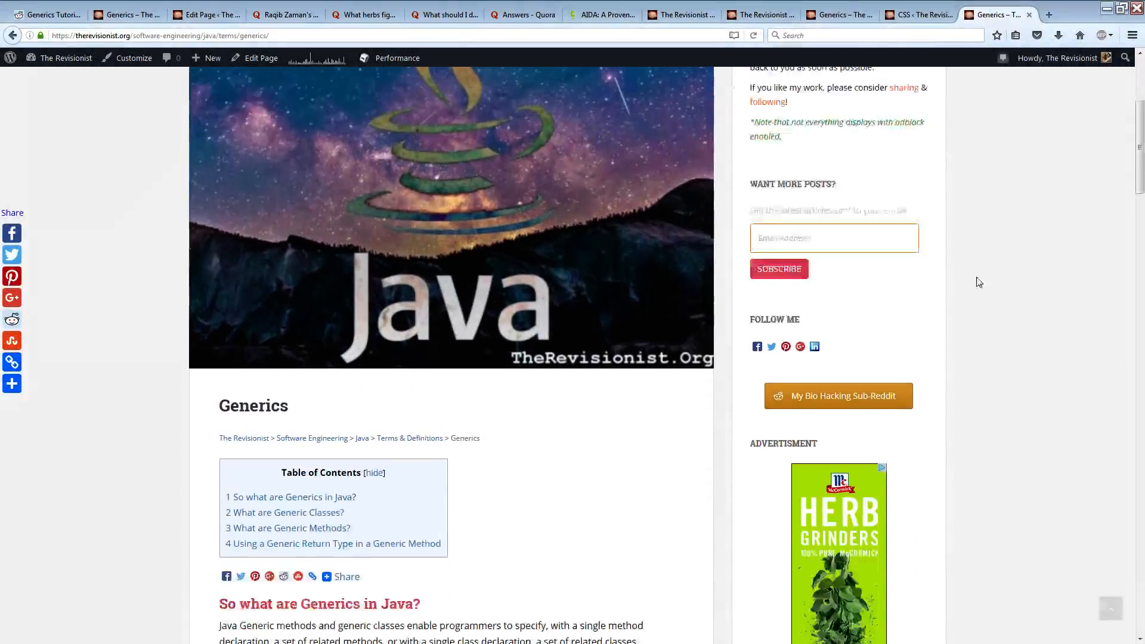
scroll("down", 3)
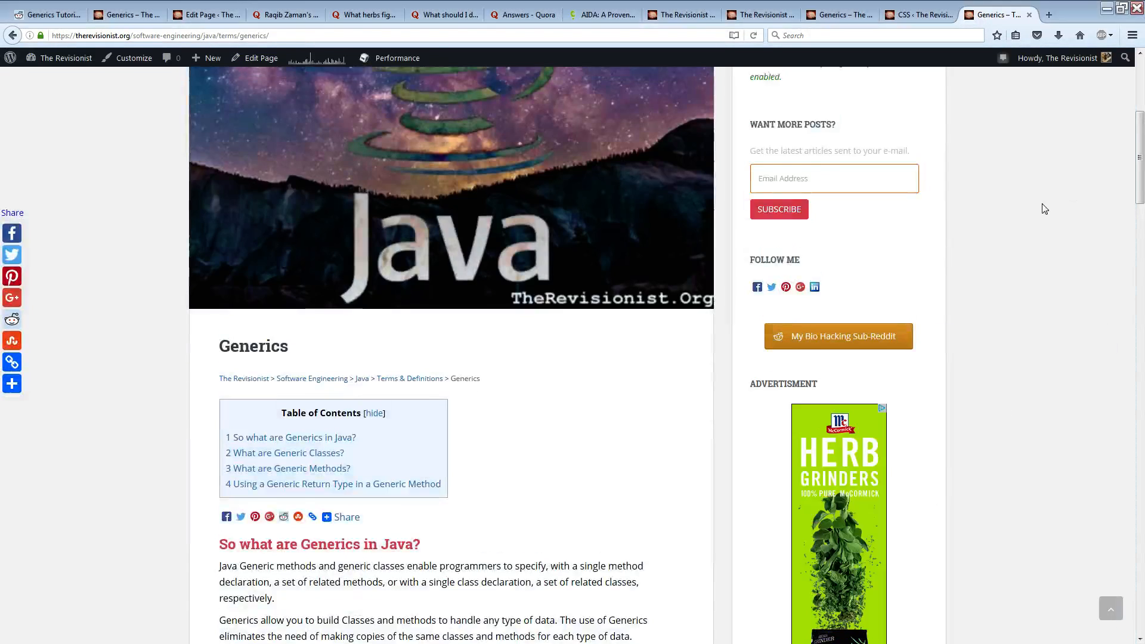
scroll("up", 3)
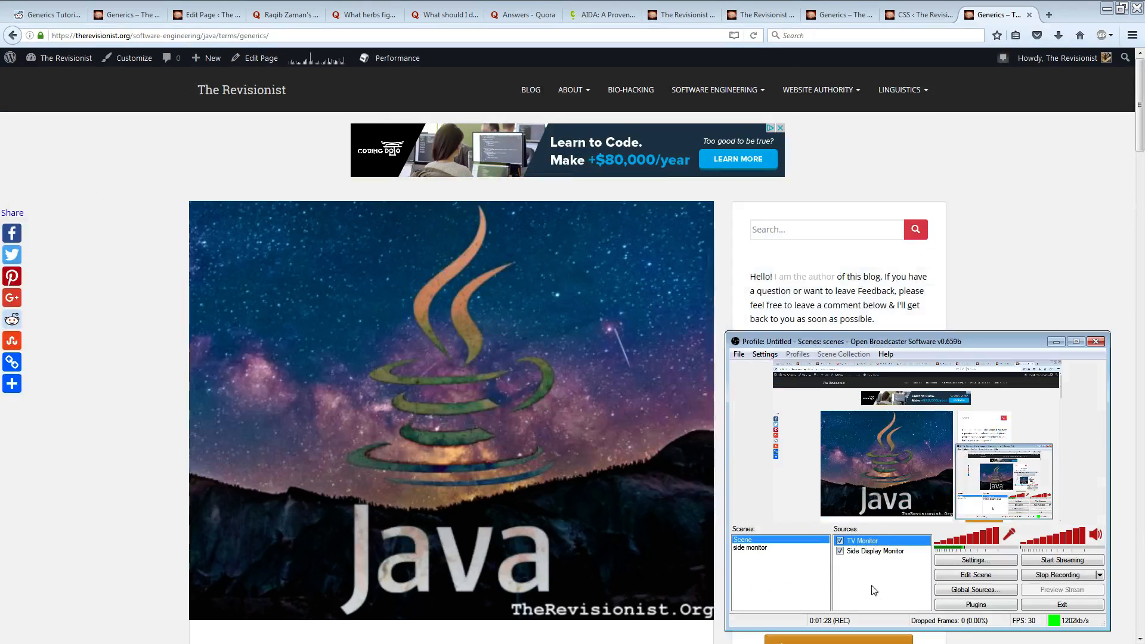
- Hide the OBS window and bring the Firefox Generics page back full screen
key("F12")
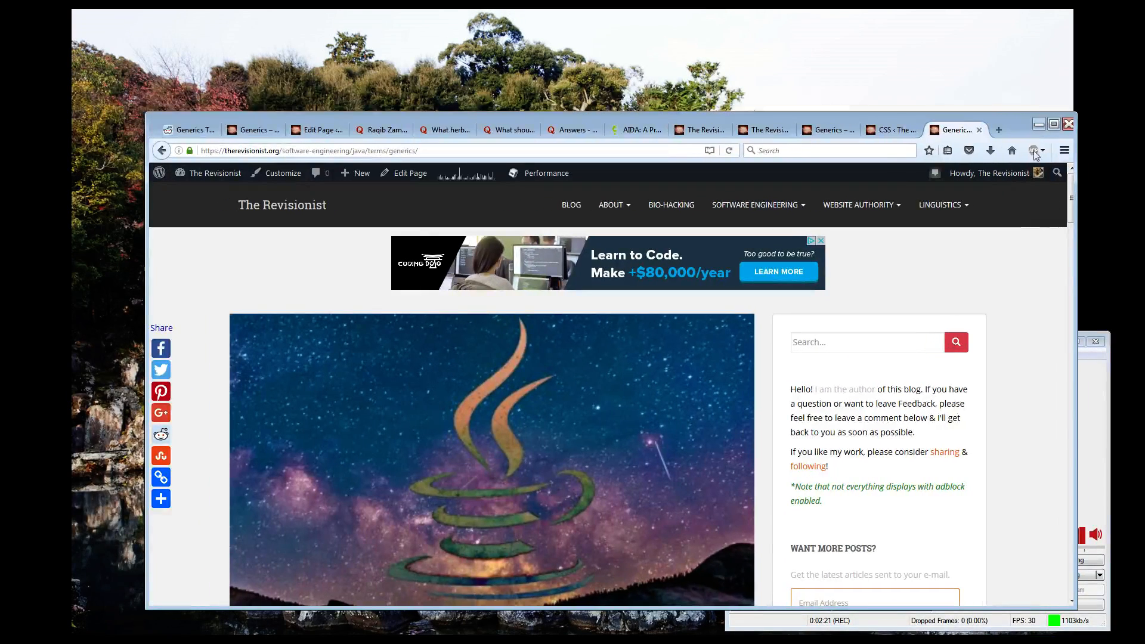
left_click(1051, 123)
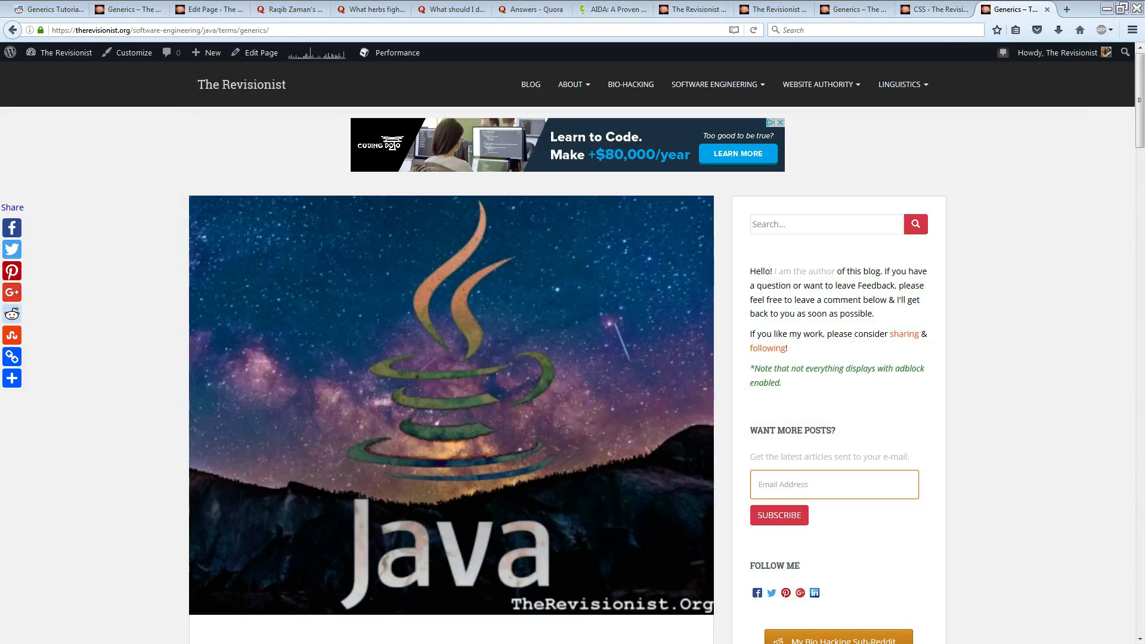
mouse_move(1044, 383)
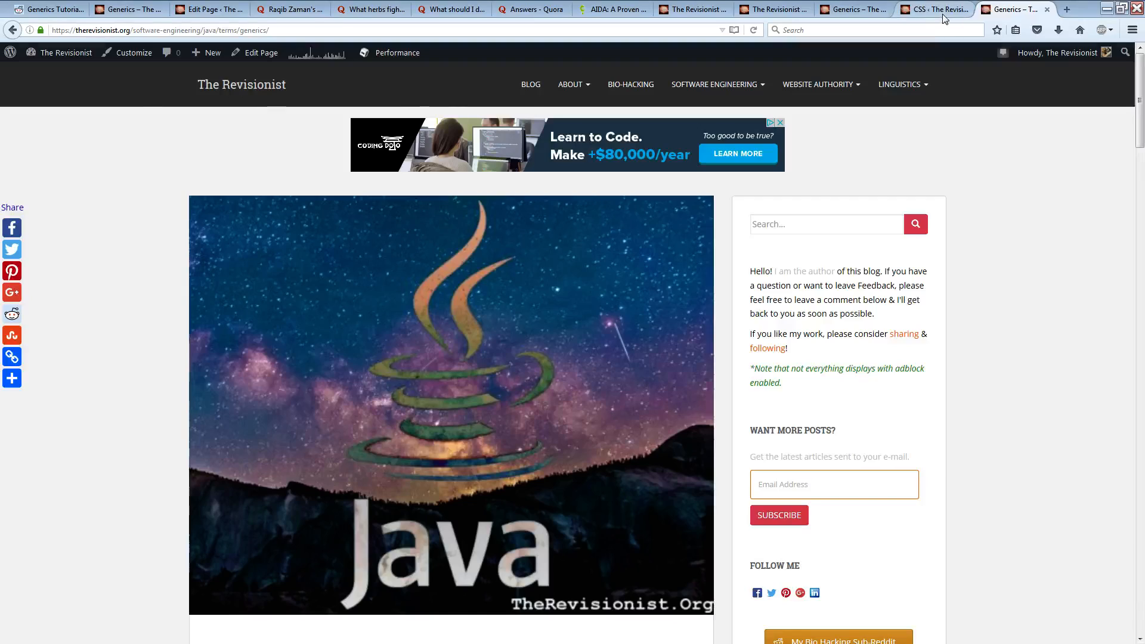
- Switch to the custom CSS stylesheet editor, zoom to 150%, and scroll to the width rules
left_click(934, 9)
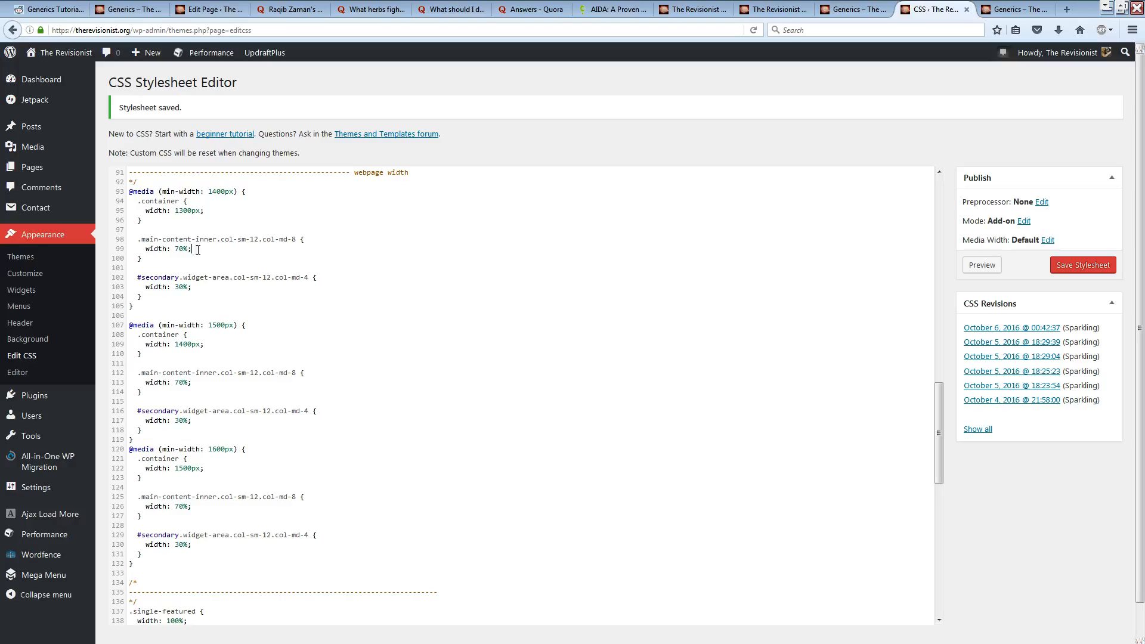
mouse_move(456, 168)
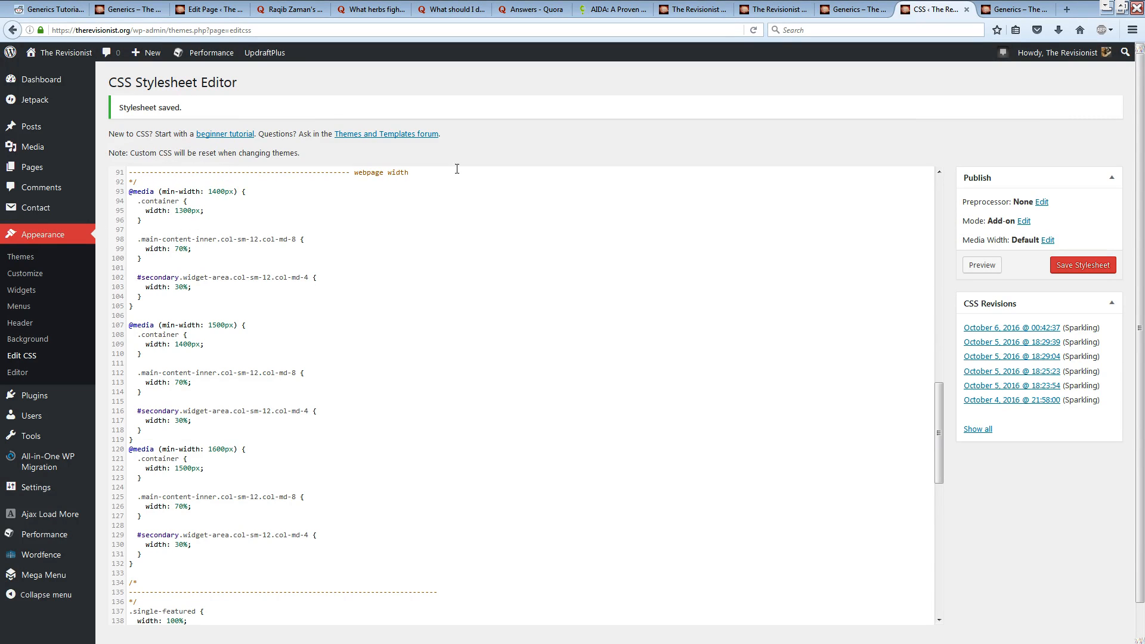
left_click(1132, 30)
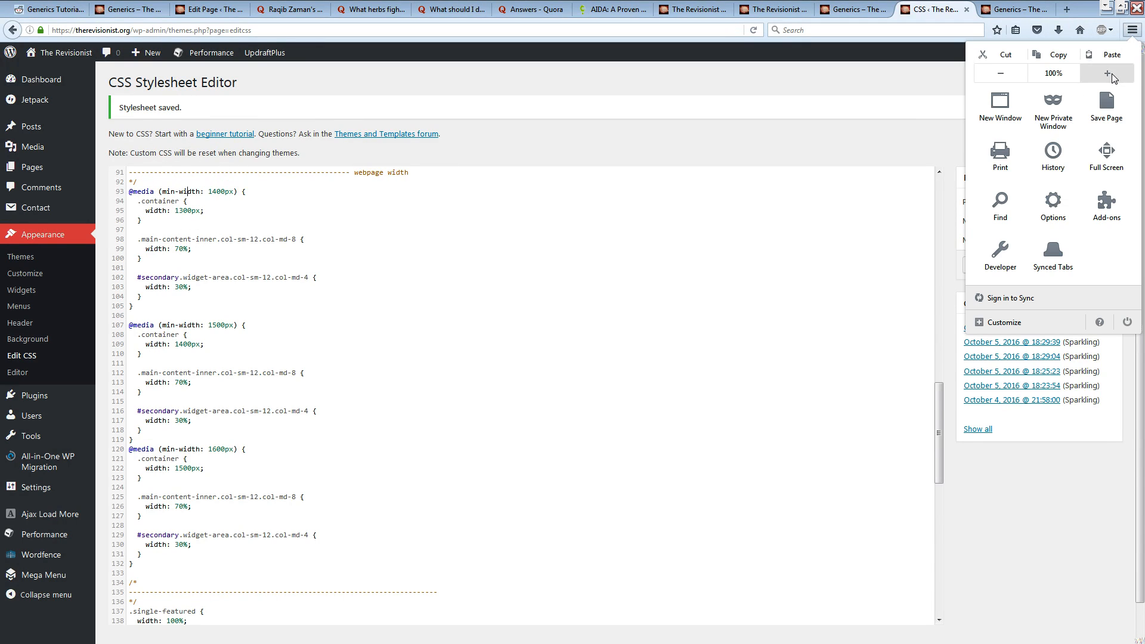
left_click(1106, 73)
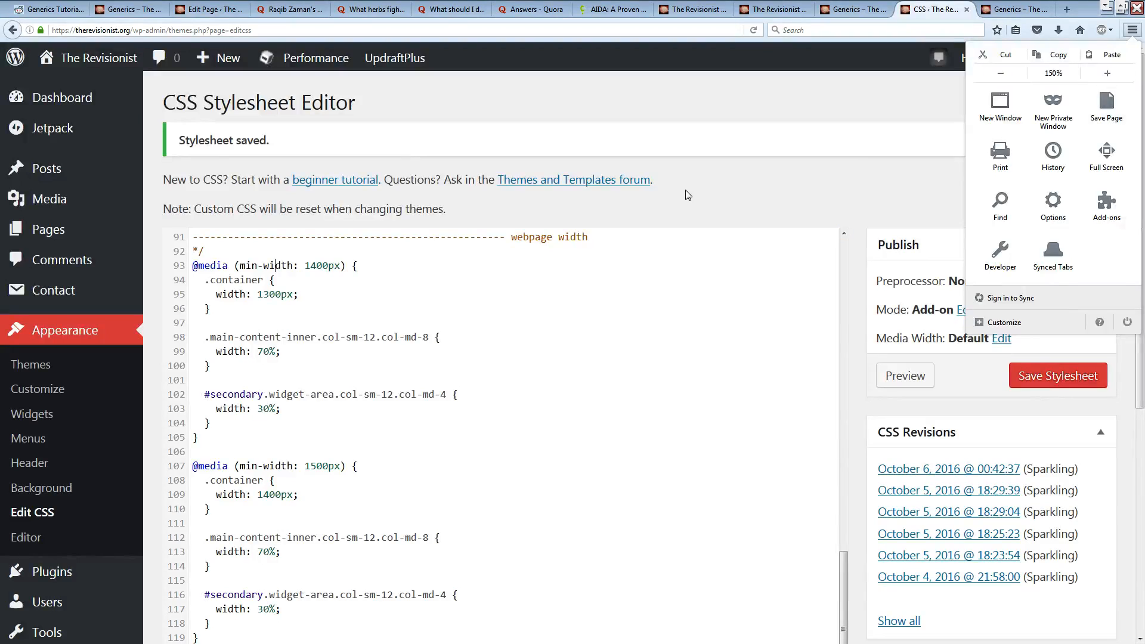
scroll("down", 3)
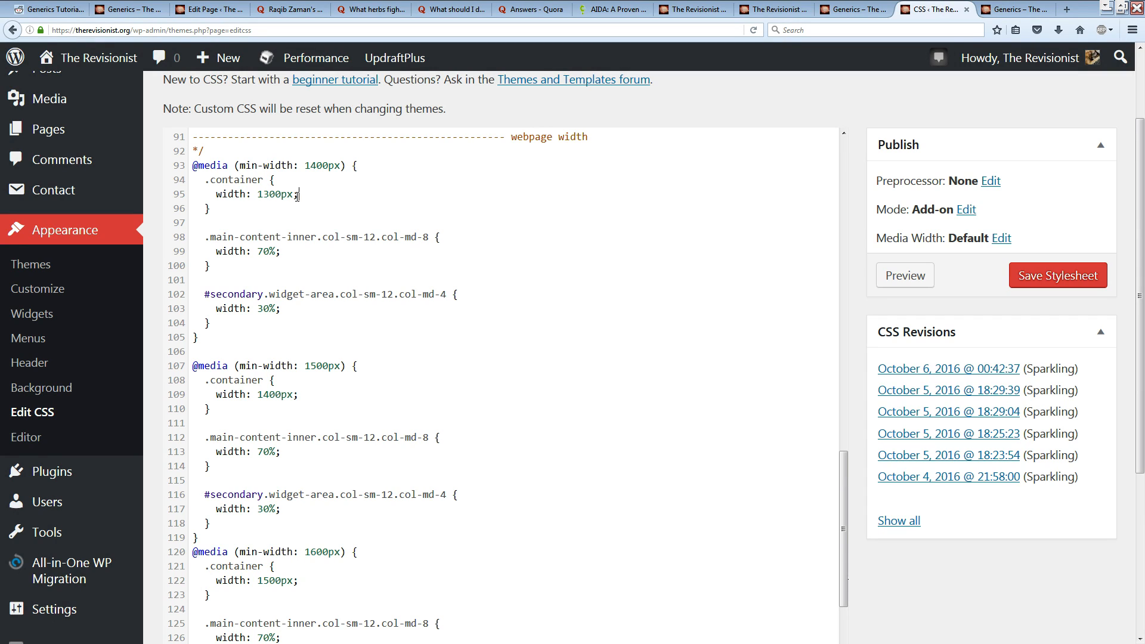
scroll("down", 3)
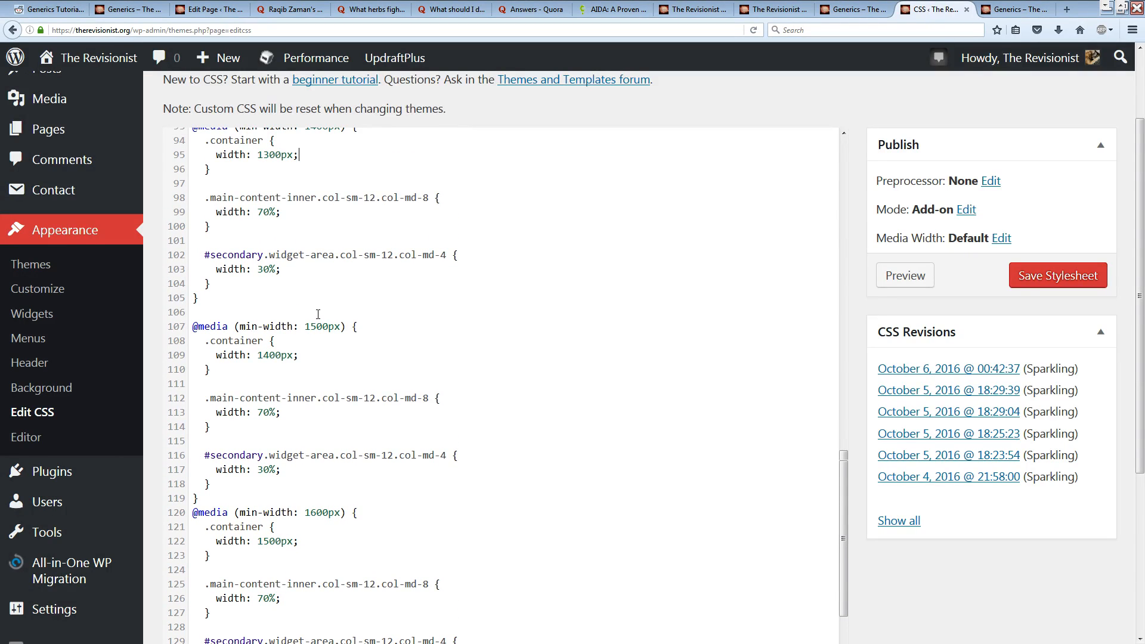
scroll("down", 3)
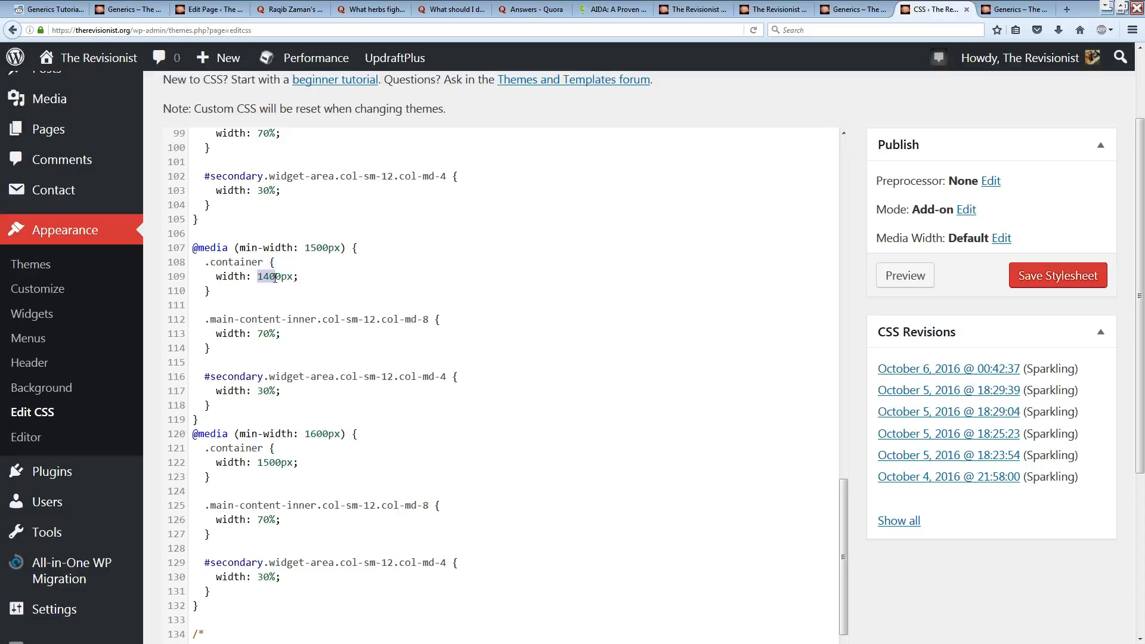
scroll("down", 3)
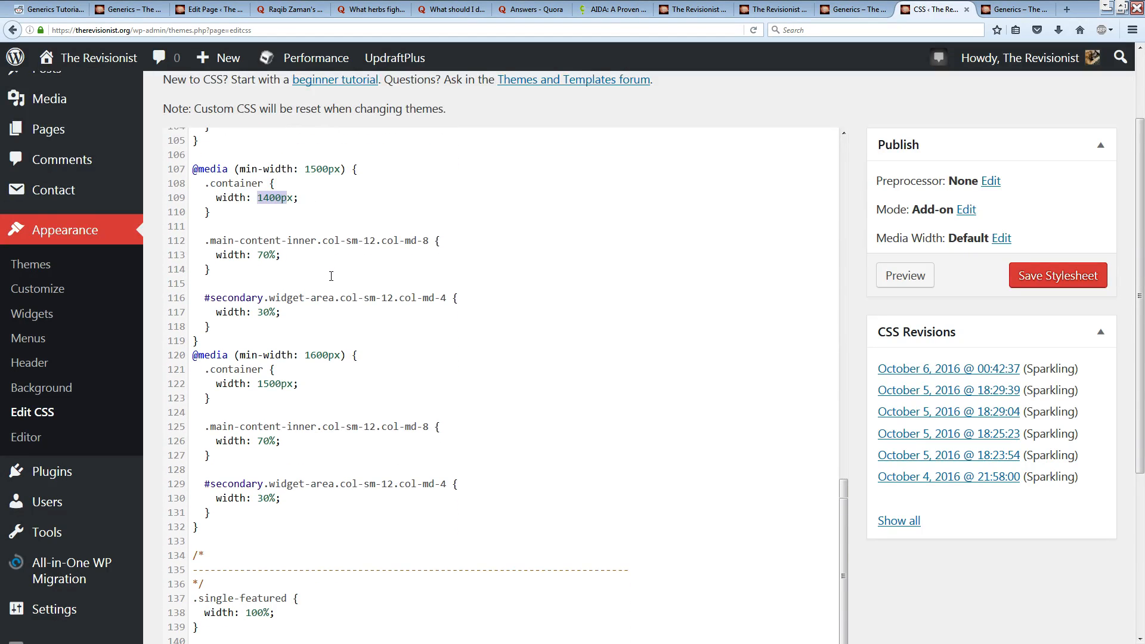
scroll("down", 3)
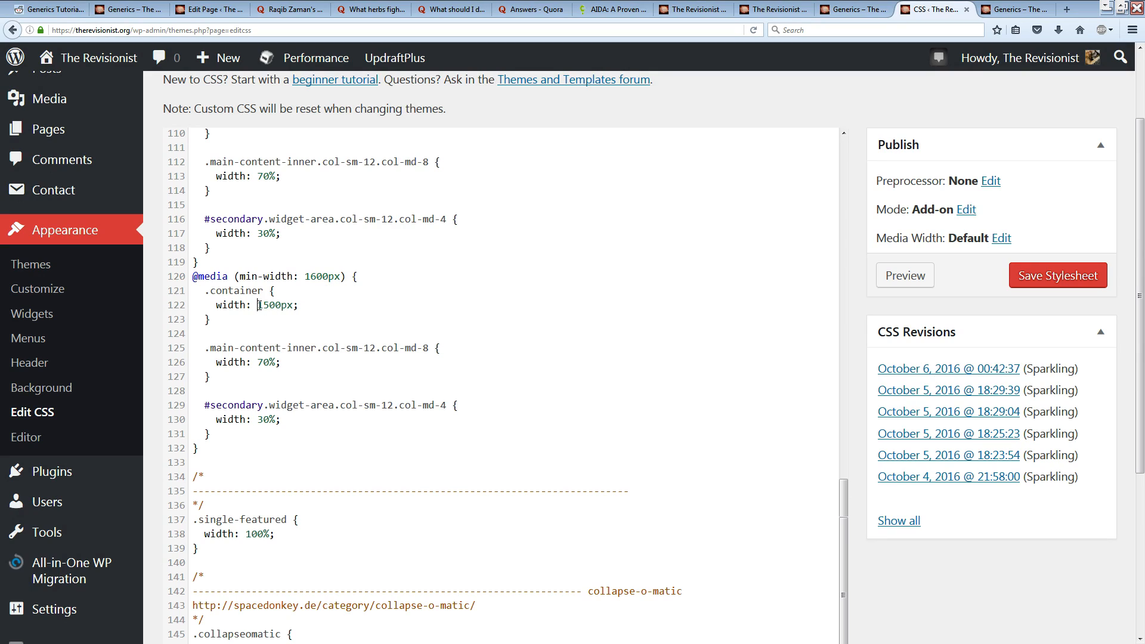
double_click(276, 305)
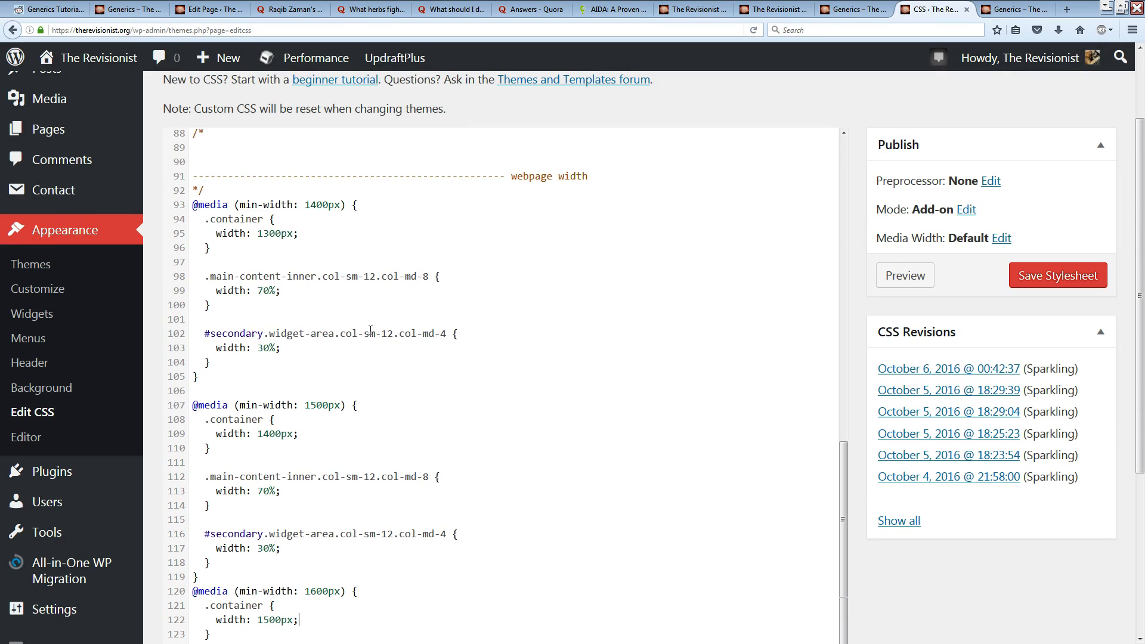
mouse_move(405, 257)
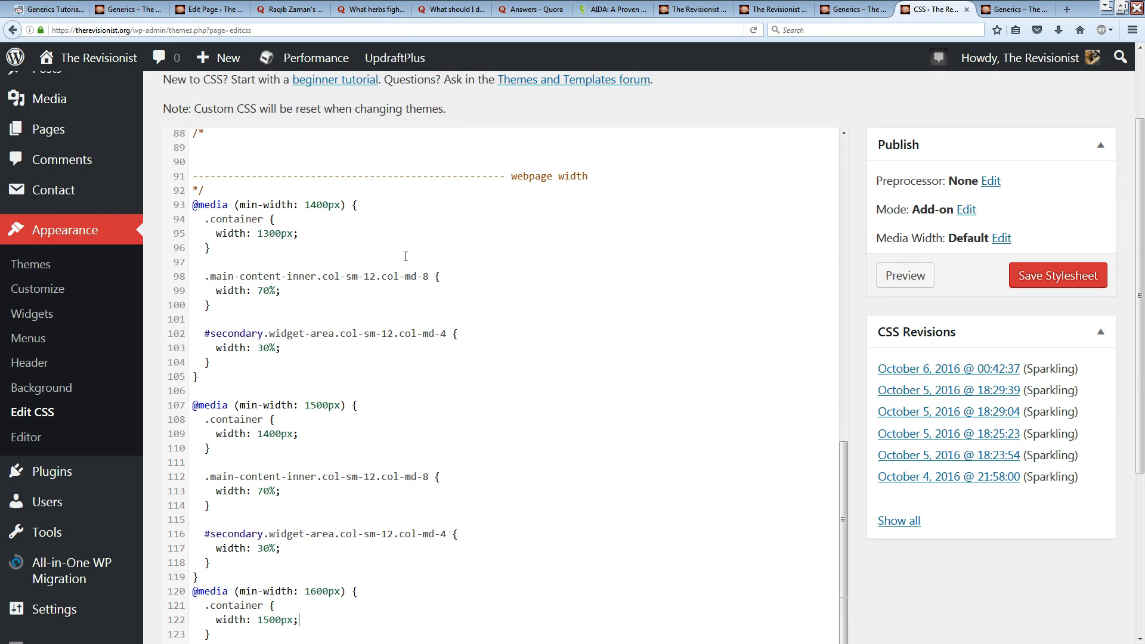
scroll("down", 3)
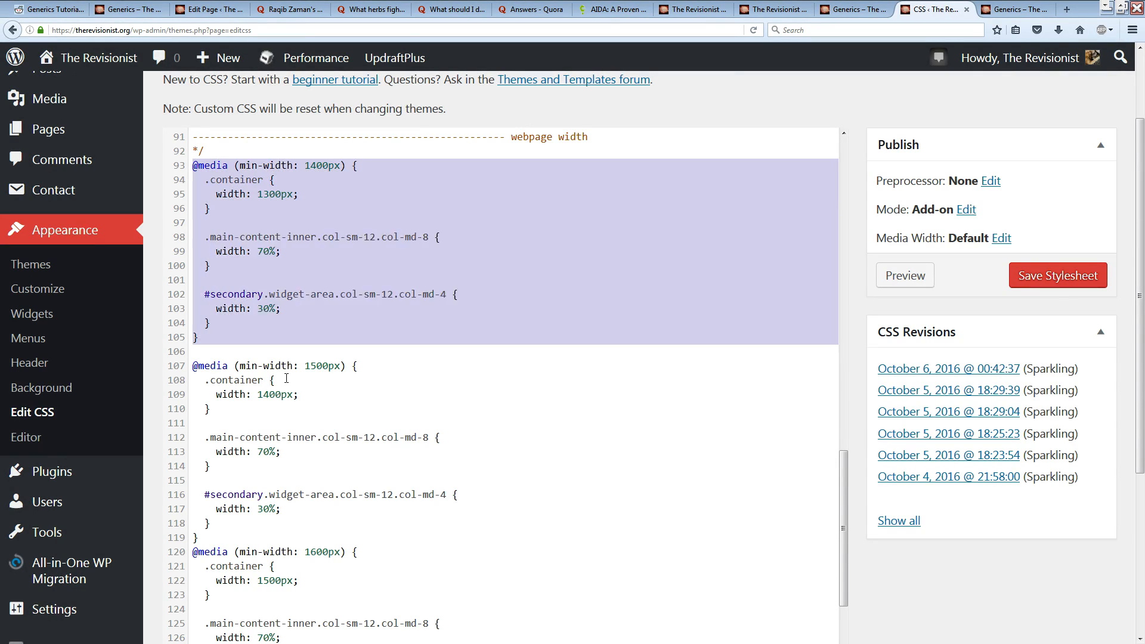
scroll("down", 3)
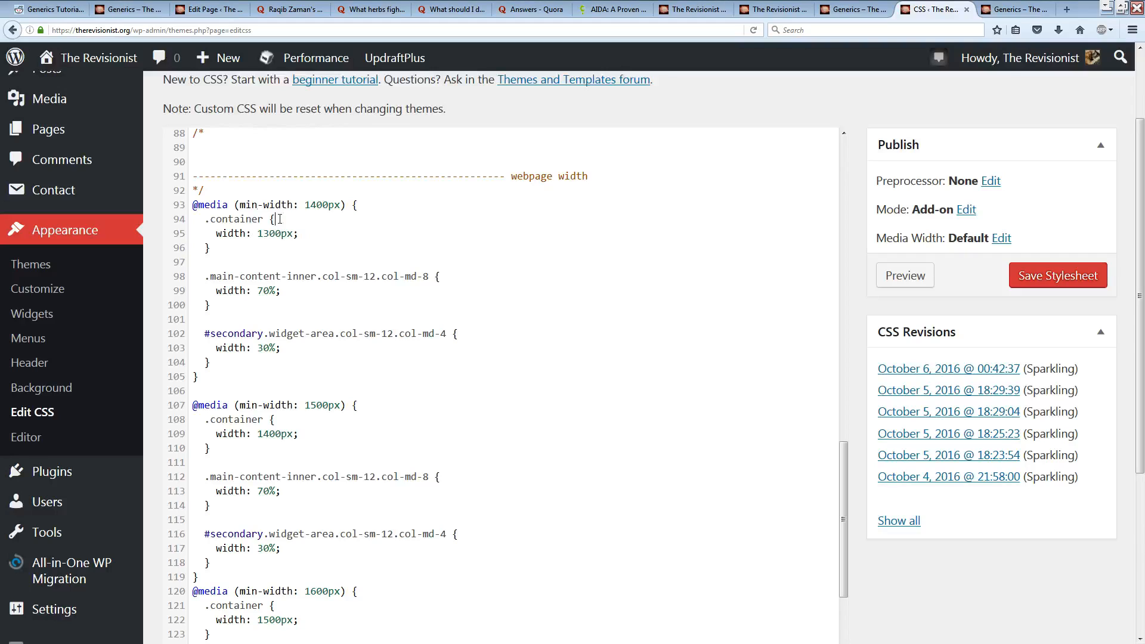
double_click(234, 219)
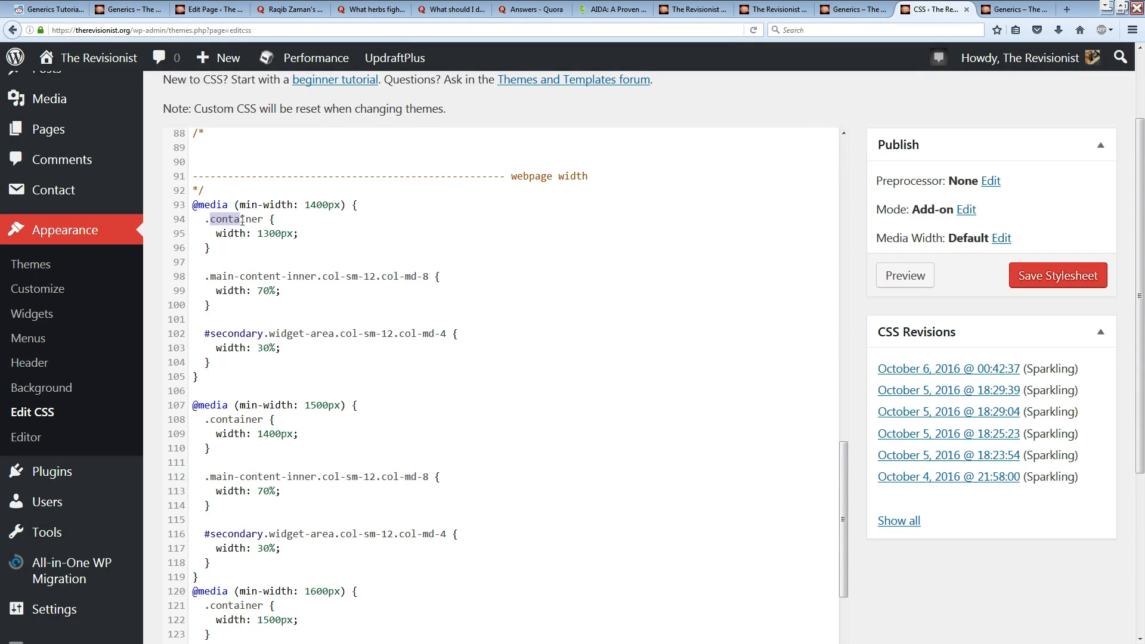
scroll("down", 3)
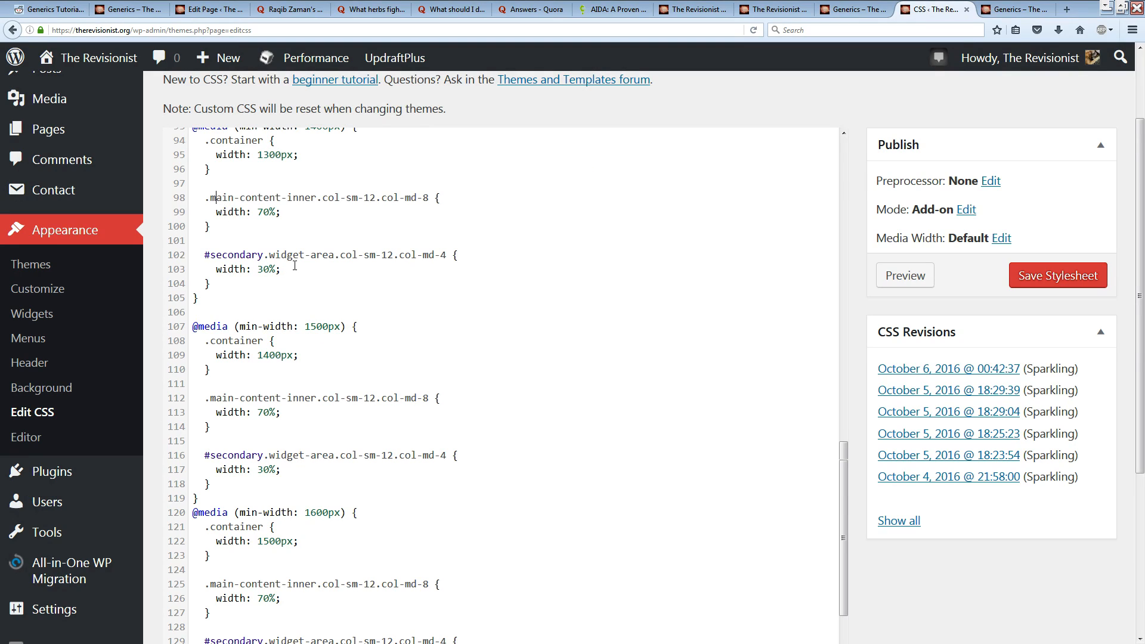
left_click_drag(215, 198, 279, 269)
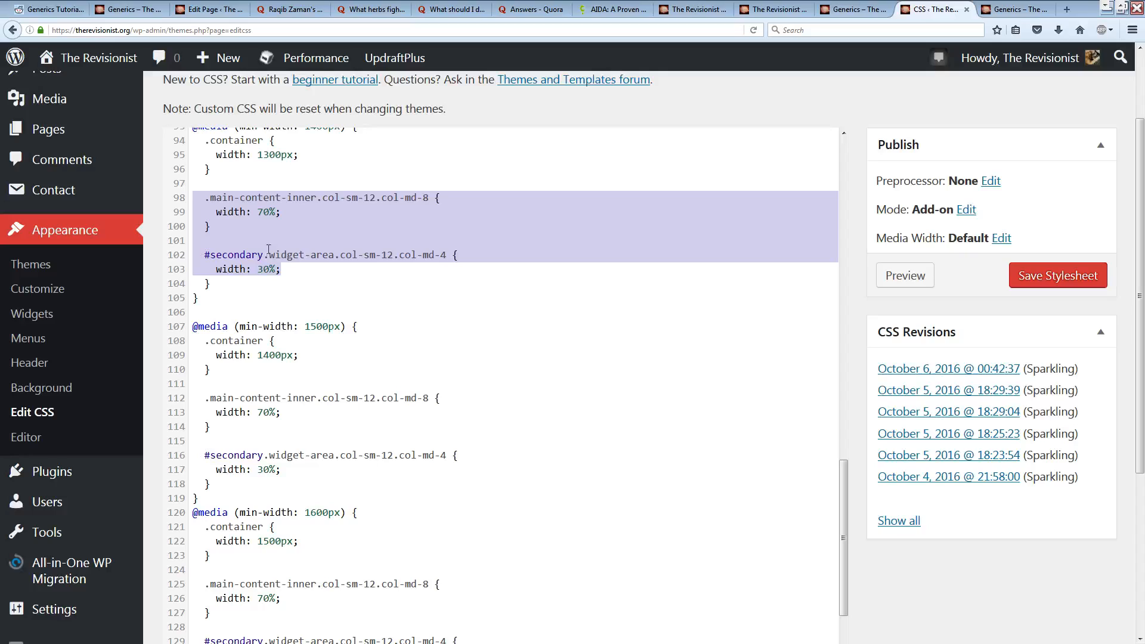
left_click(333, 268)
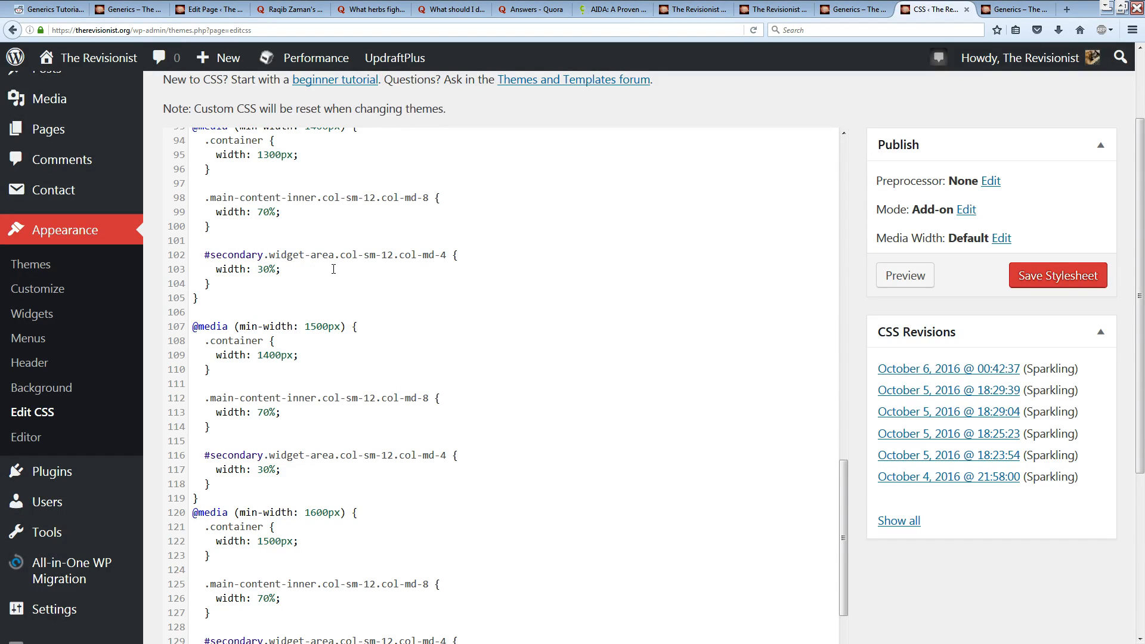
double_click(319, 254)
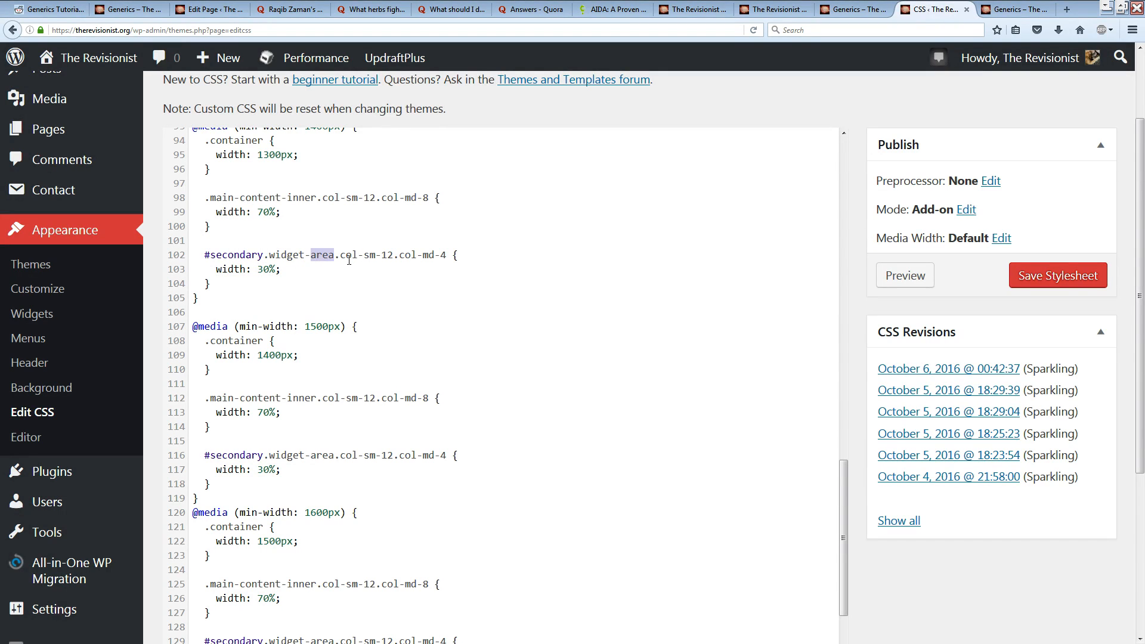
double_click(261, 197)
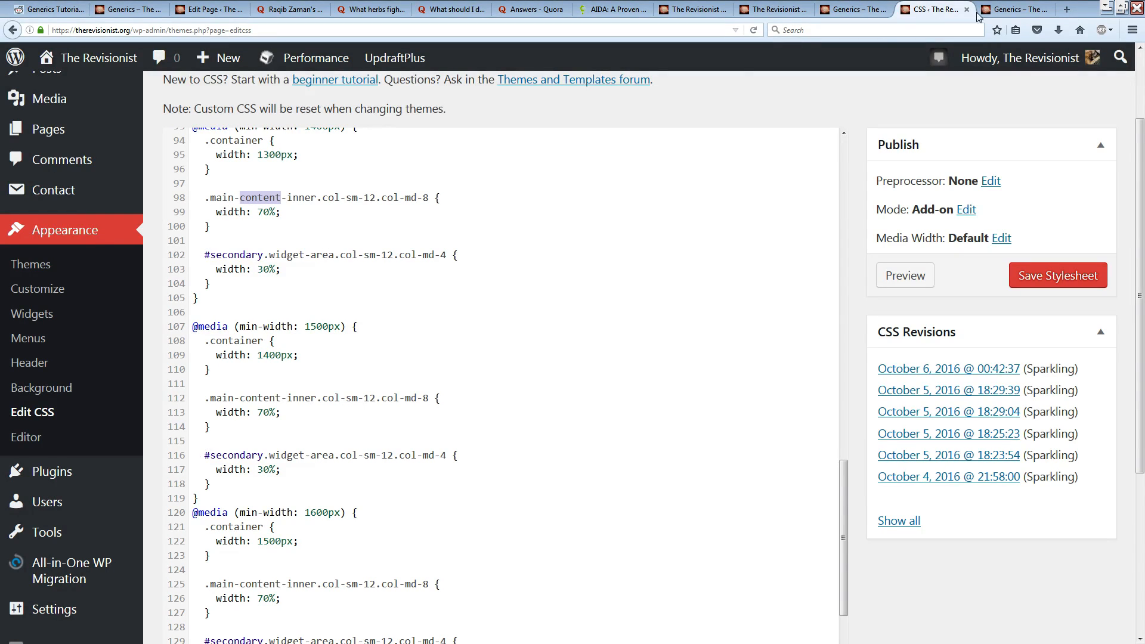
left_click(1013, 9)
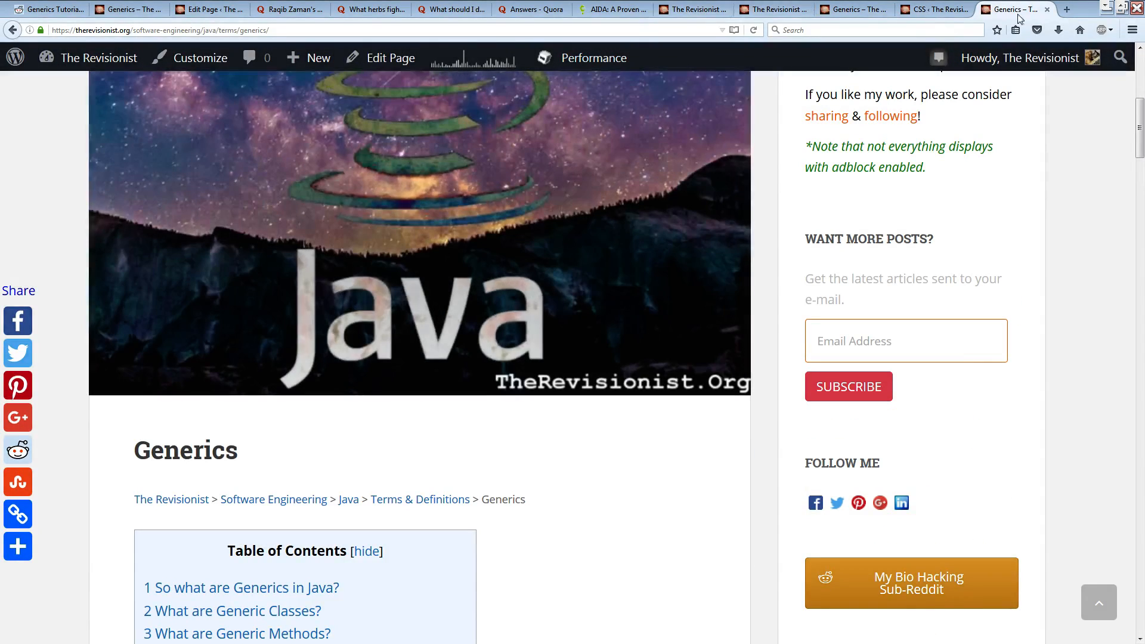
left_click(926, 9)
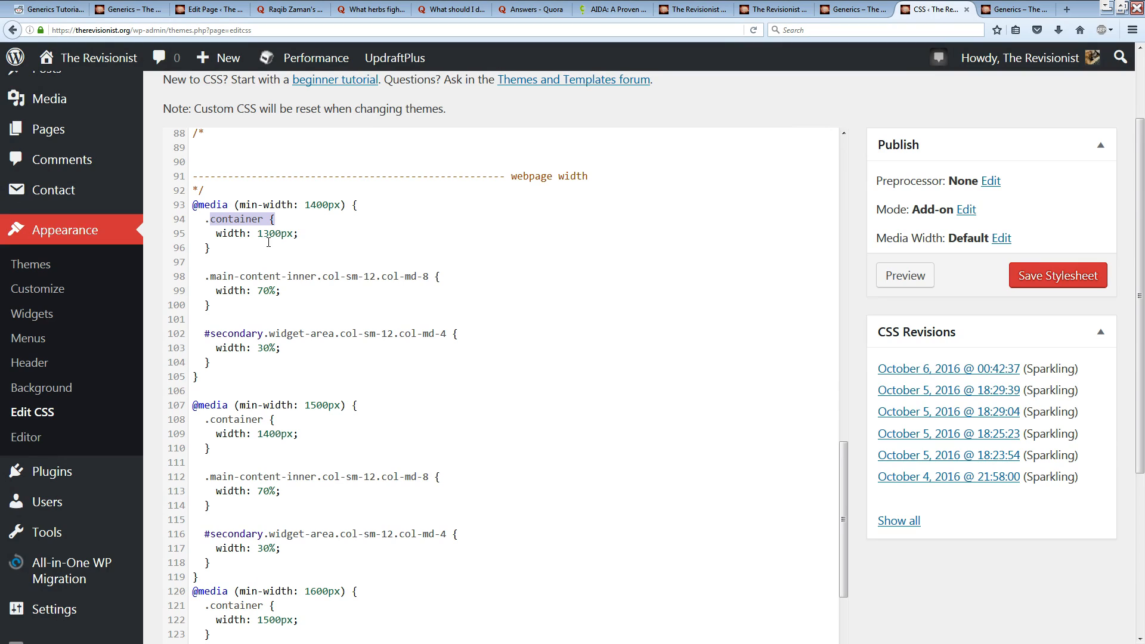
double_click(276, 233)
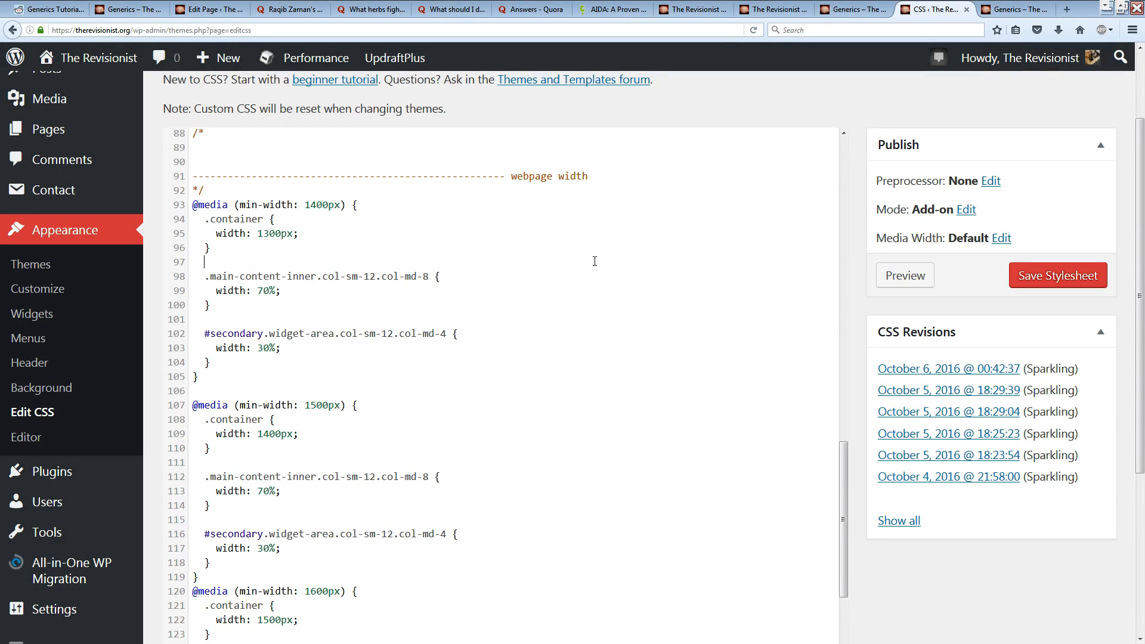
mouse_move(843, 276)
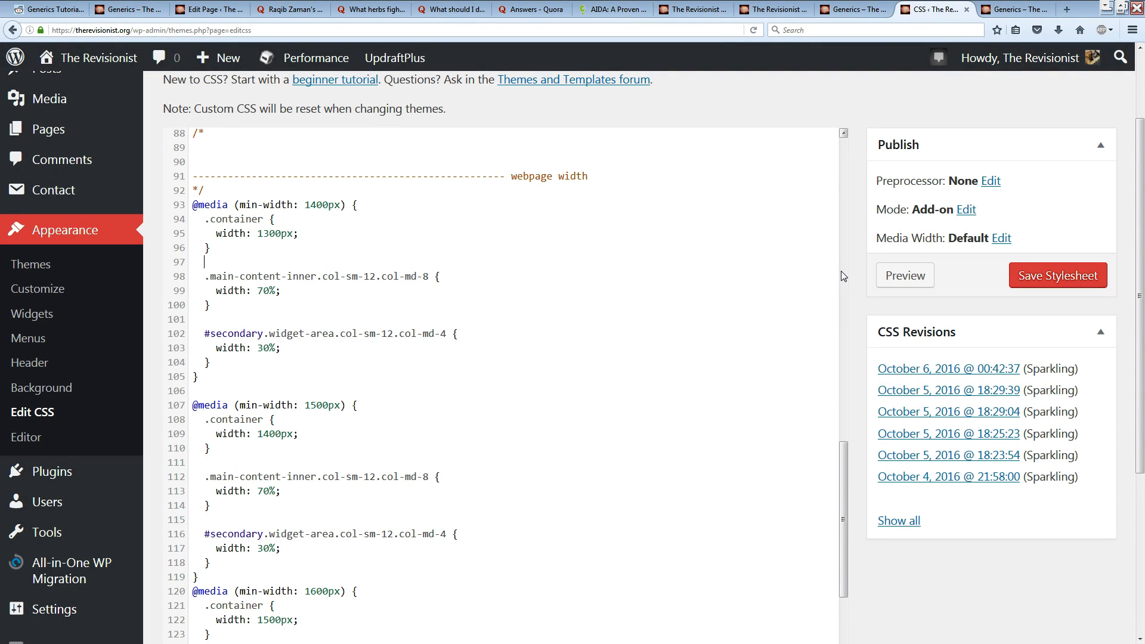